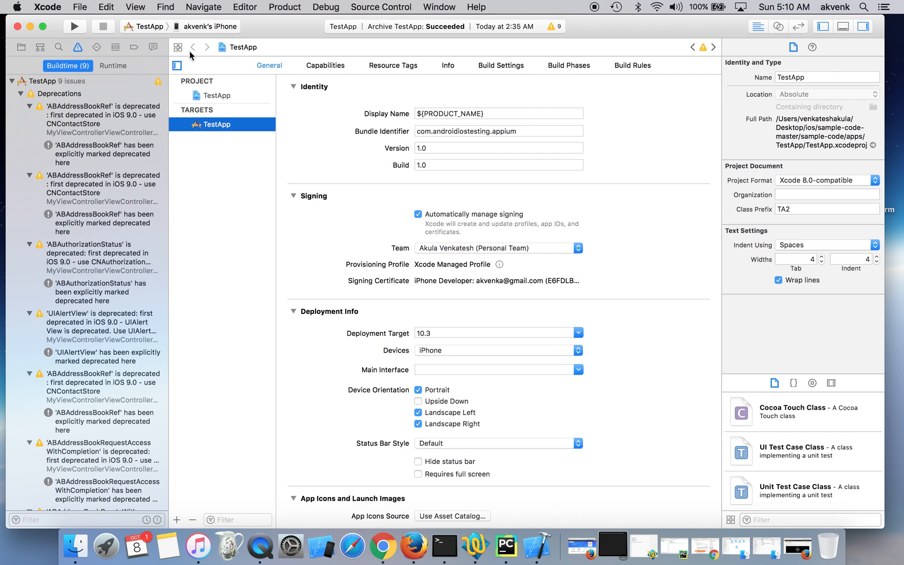
mouse_move(224, 28)
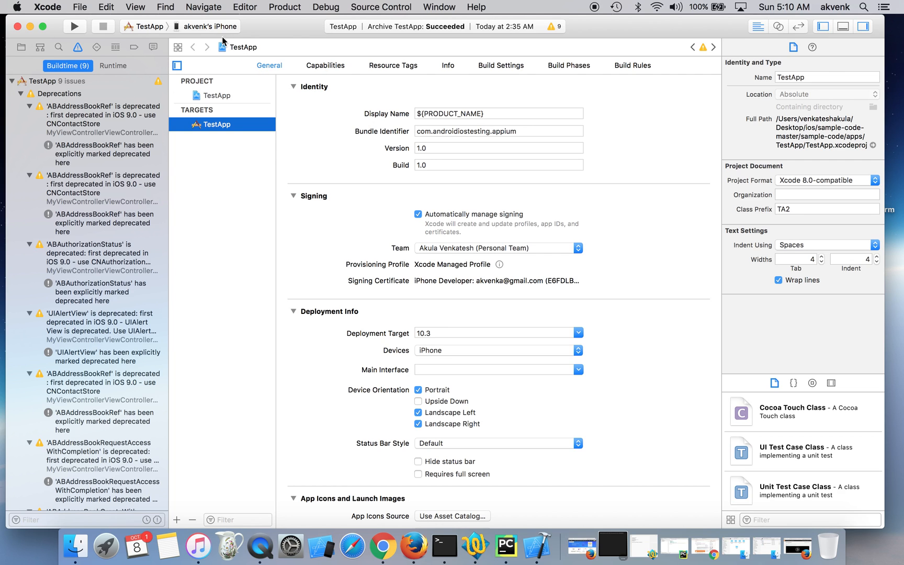
Build and run TestApp on the connected iPhone as the destination
click(209, 26)
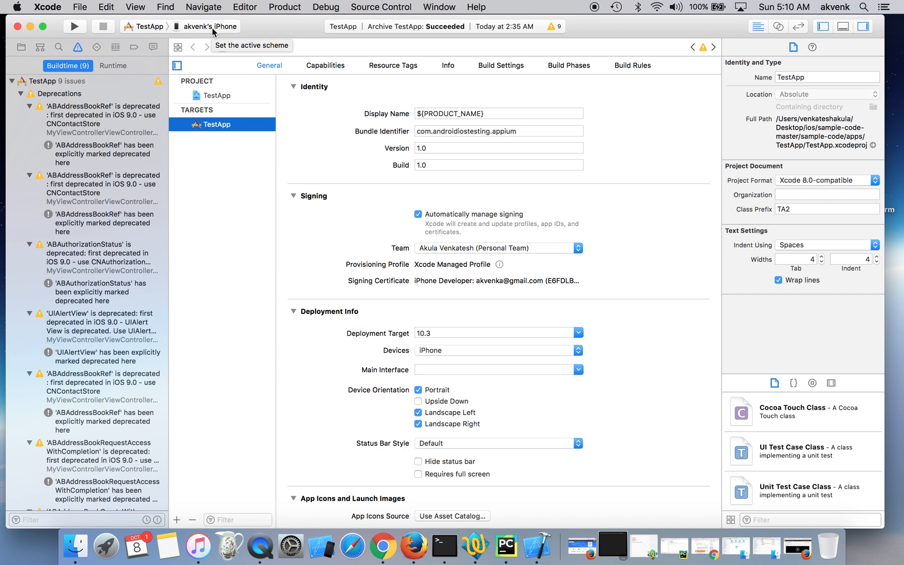
mouse_move(76, 26)
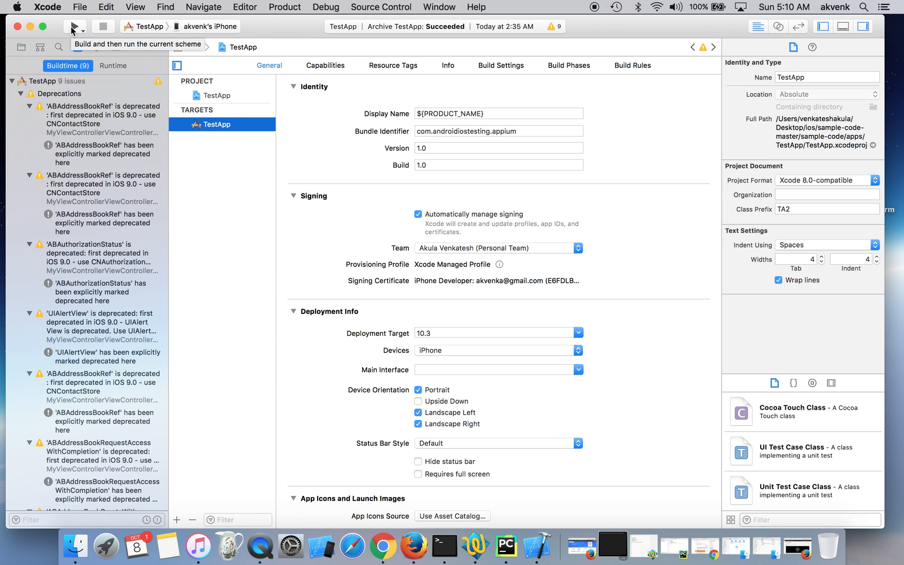
click(76, 27)
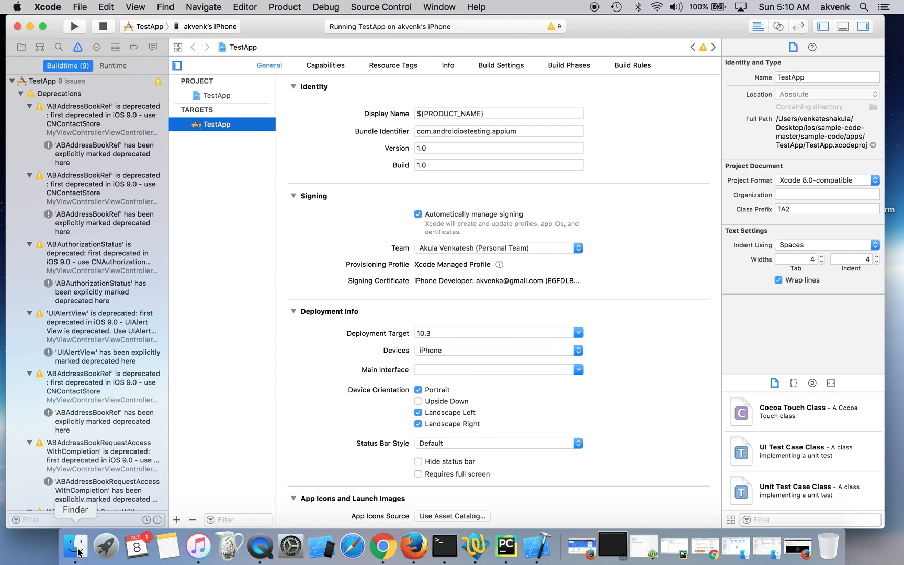
In Finder, navigate through Build and Products into the Debug-iphoneos folder
click(76, 550)
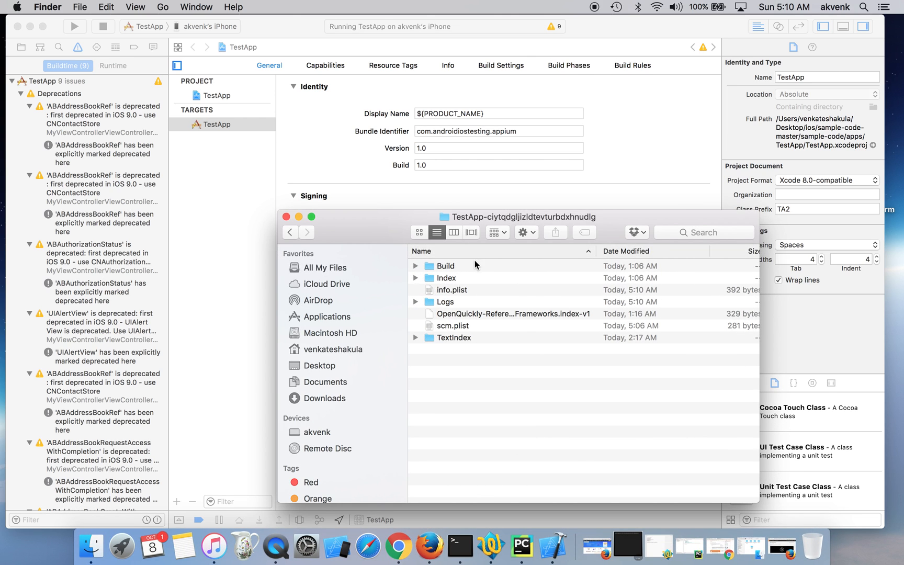
double_click(445, 266)
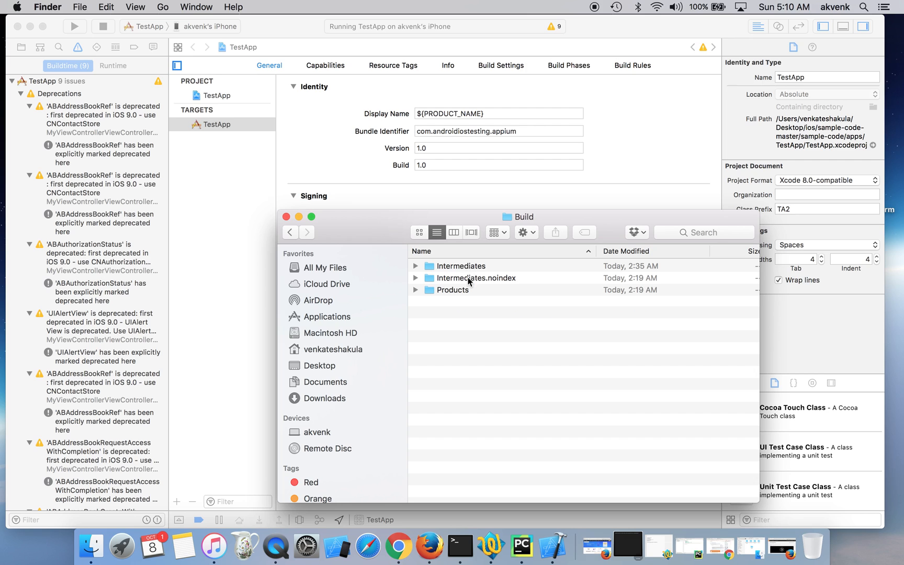
double_click(450, 289)
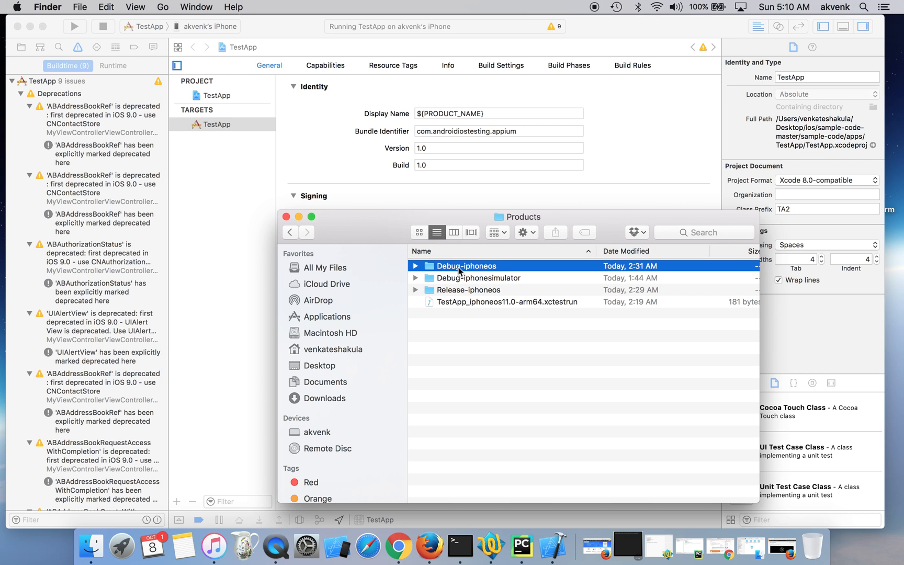
double_click(466, 266)
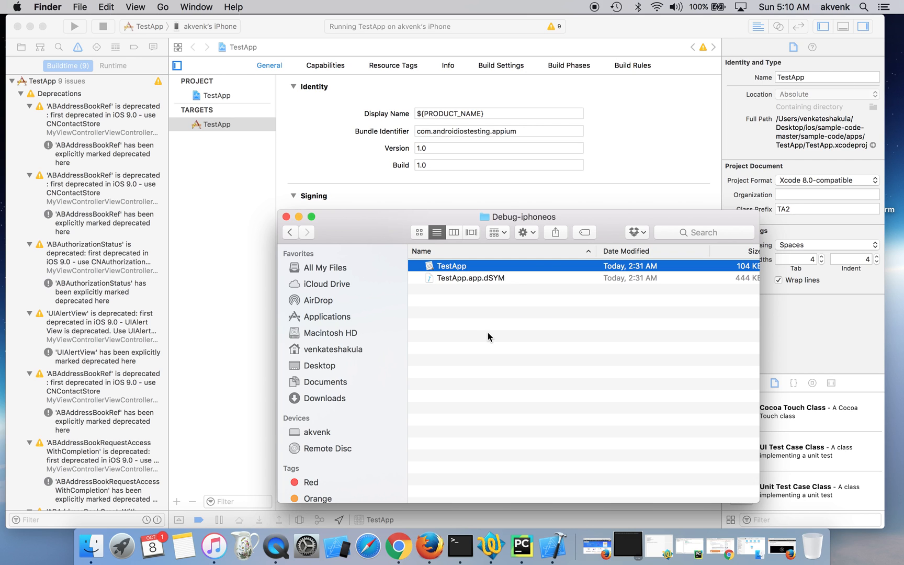
mouse_move(671, 531)
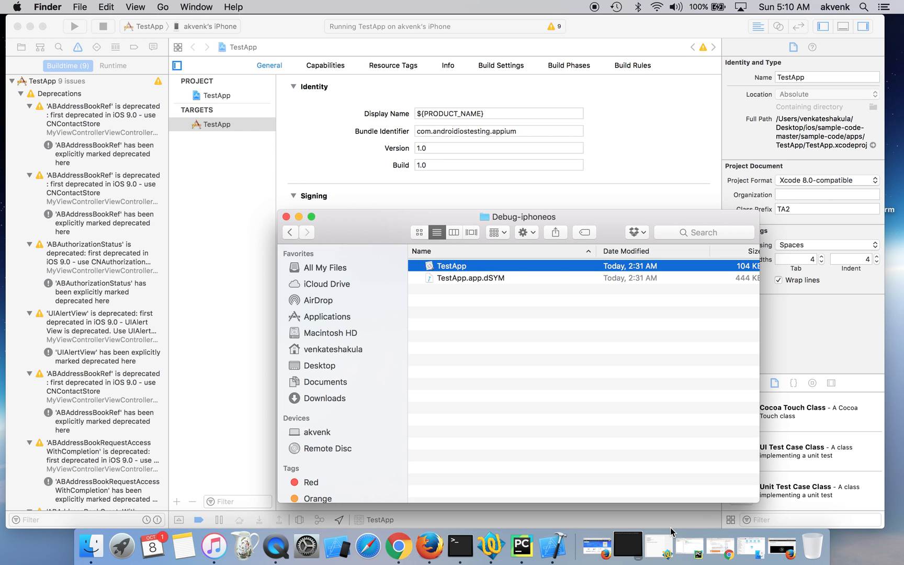
mouse_move(750, 551)
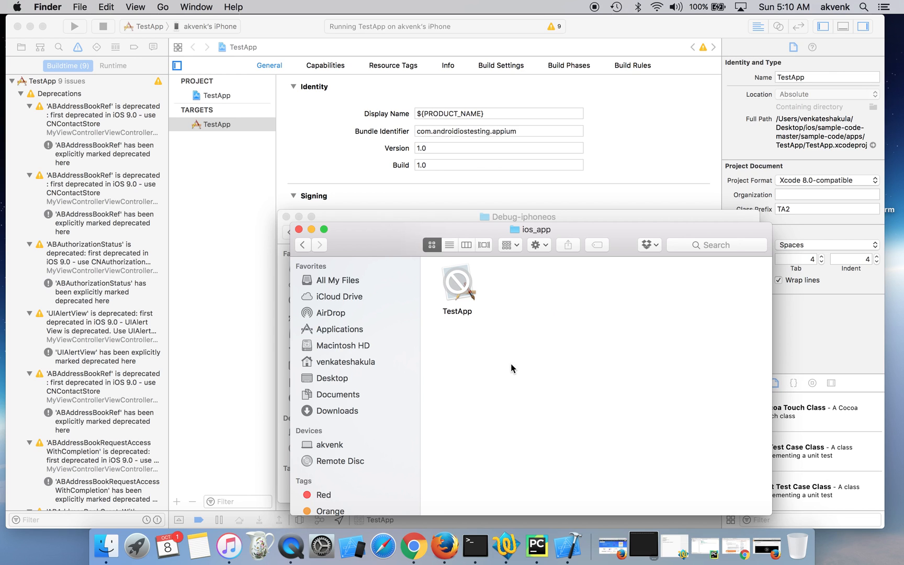
mouse_move(456, 286)
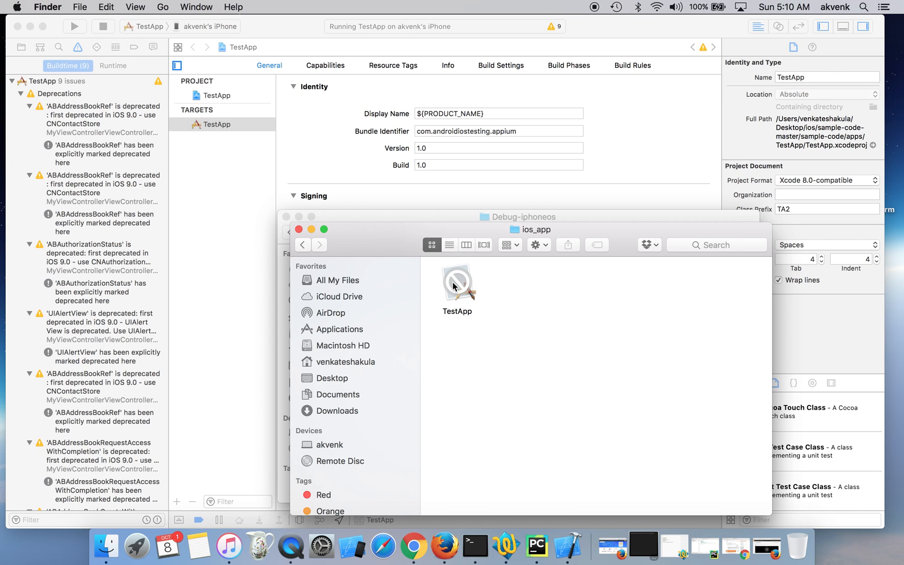
Create a new folder named Payload in the ios_app folder
right_click(607, 387)
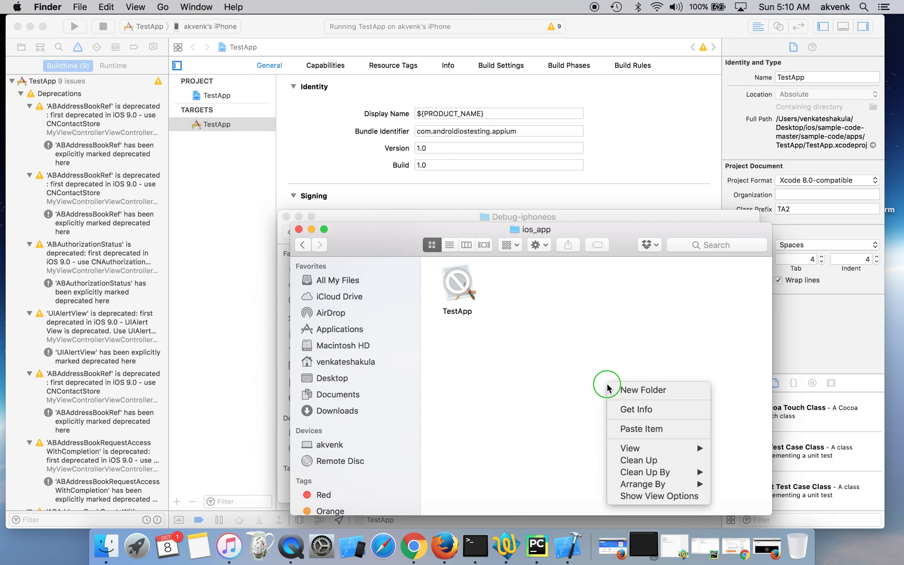
click(643, 391)
text(Payload)
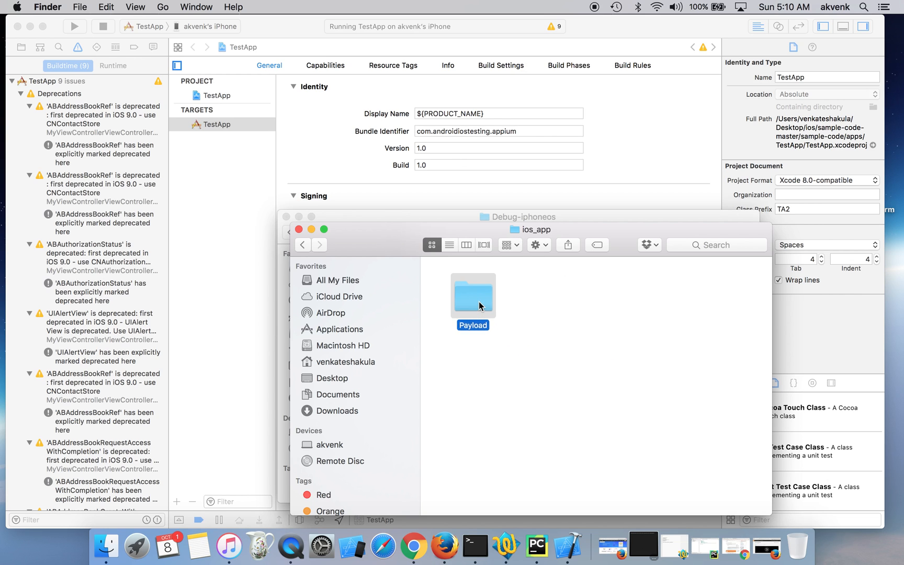
Compress the Payload folder into Payload.zip and show its Get Info panel
right_click(473, 295)
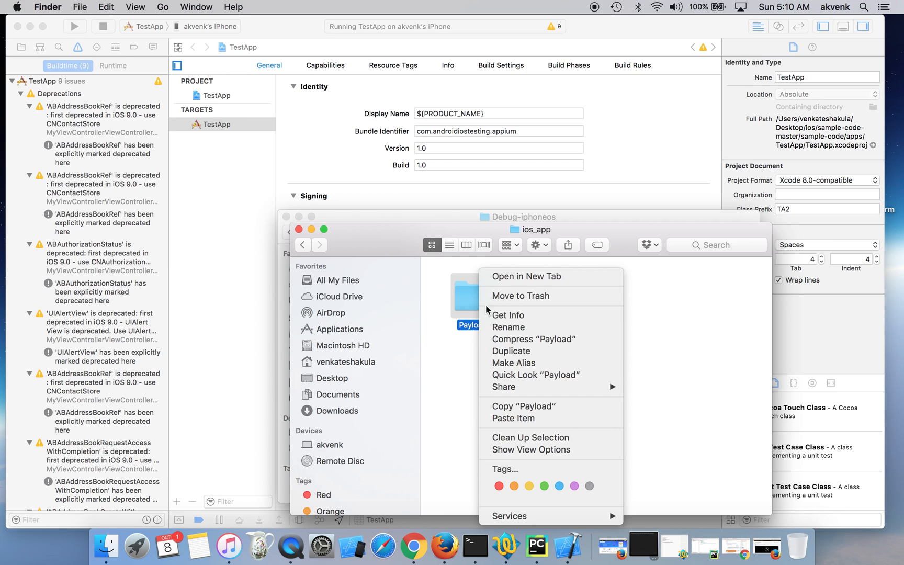
click(534, 340)
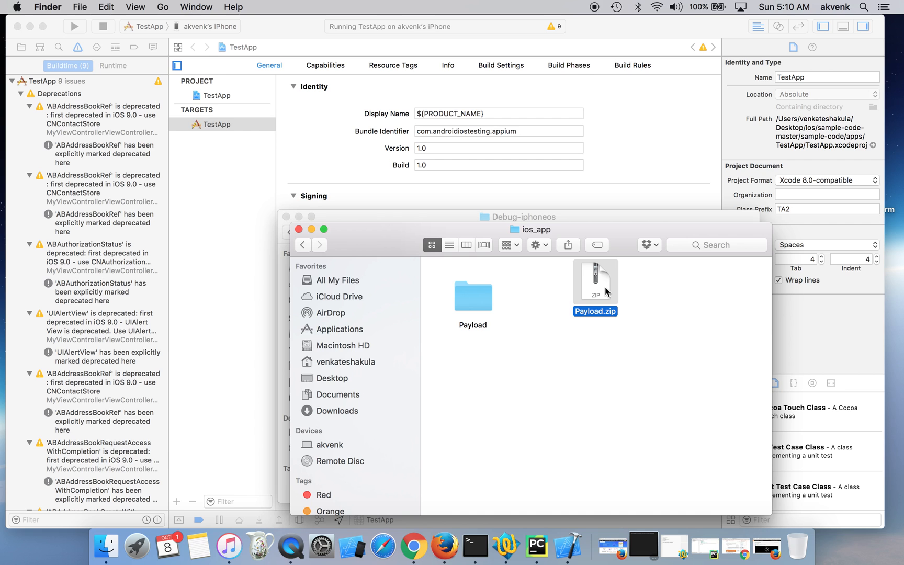
right_click(595, 280)
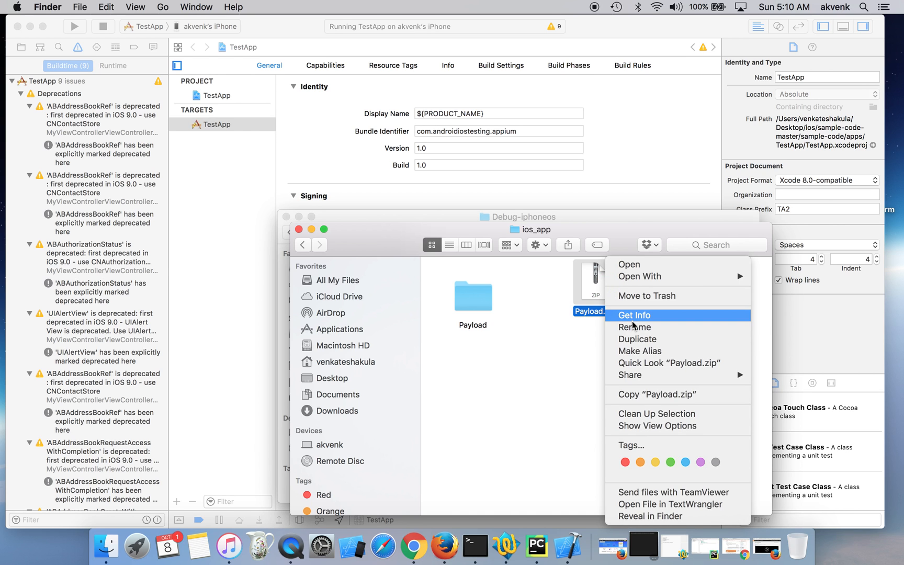
click(635, 315)
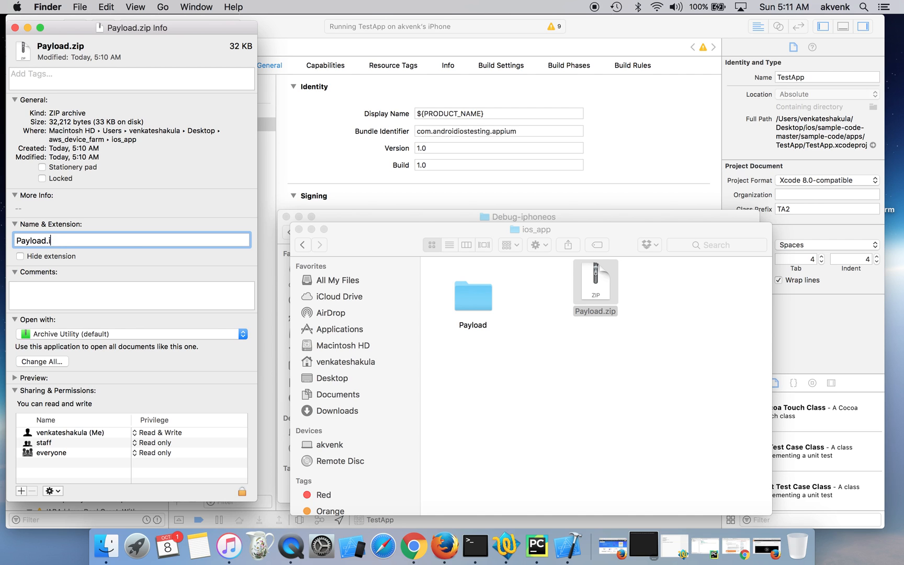
Change the archive's extension from .zip to .ipa and confirm using .ipa
text(pa)
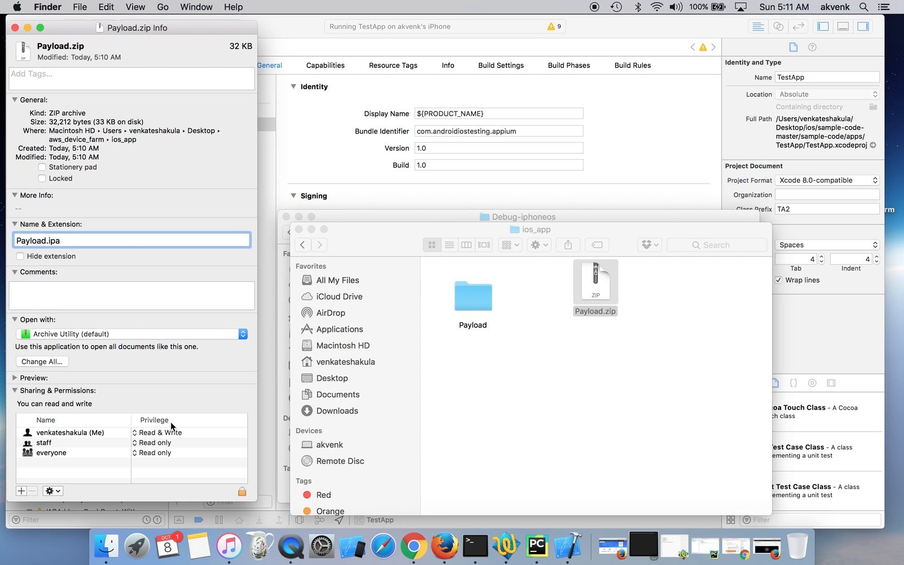
key(Return)
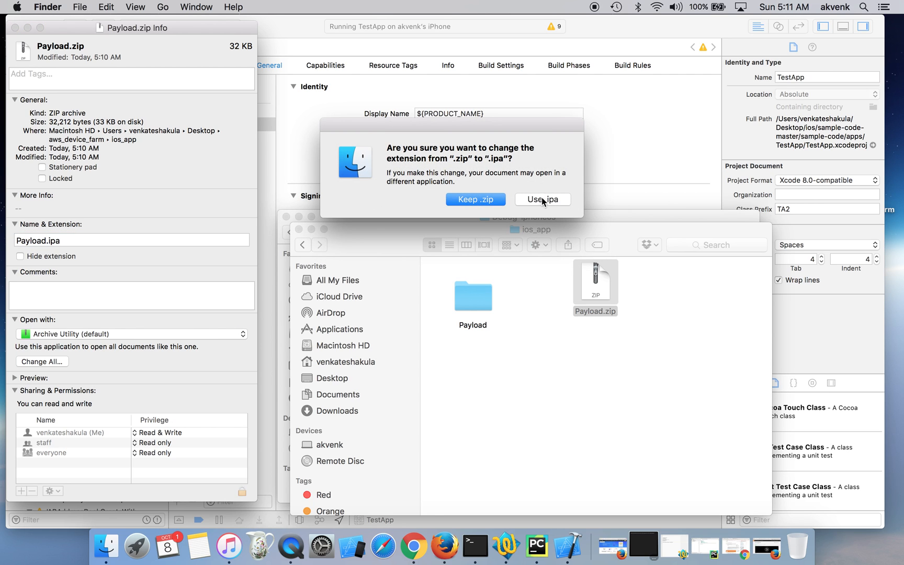
click(542, 200)
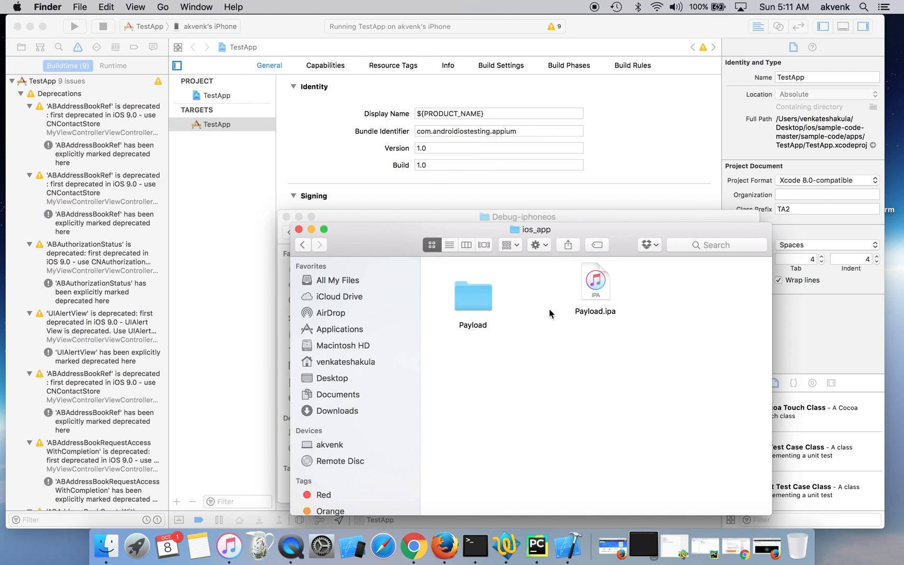
Rename Payload.ipa to TestApp.ipa
click(596, 281)
text(TestApp)
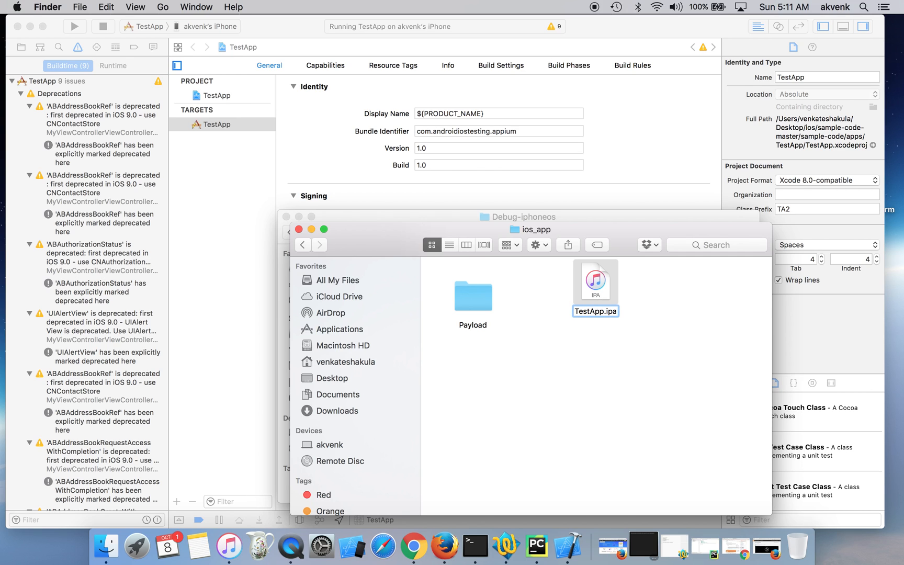
click(624, 362)
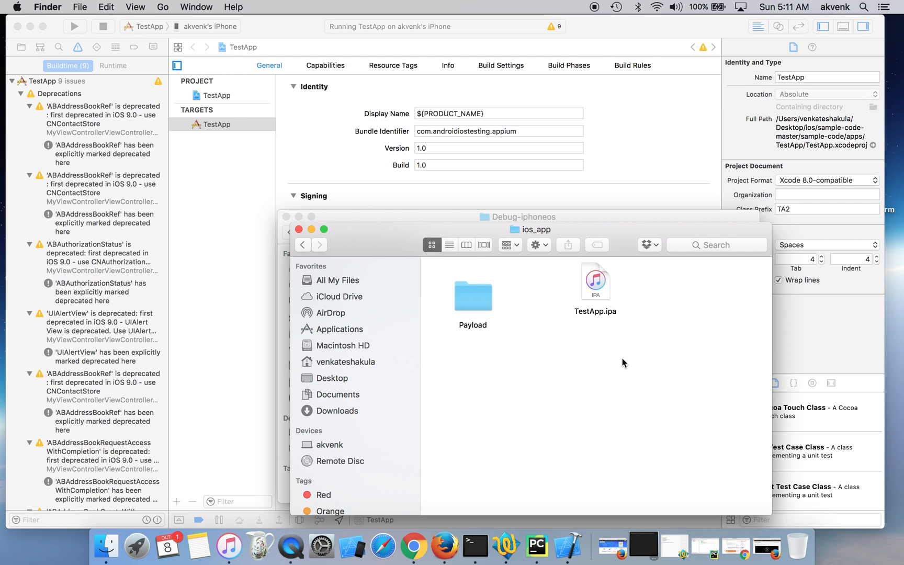
click(595, 281)
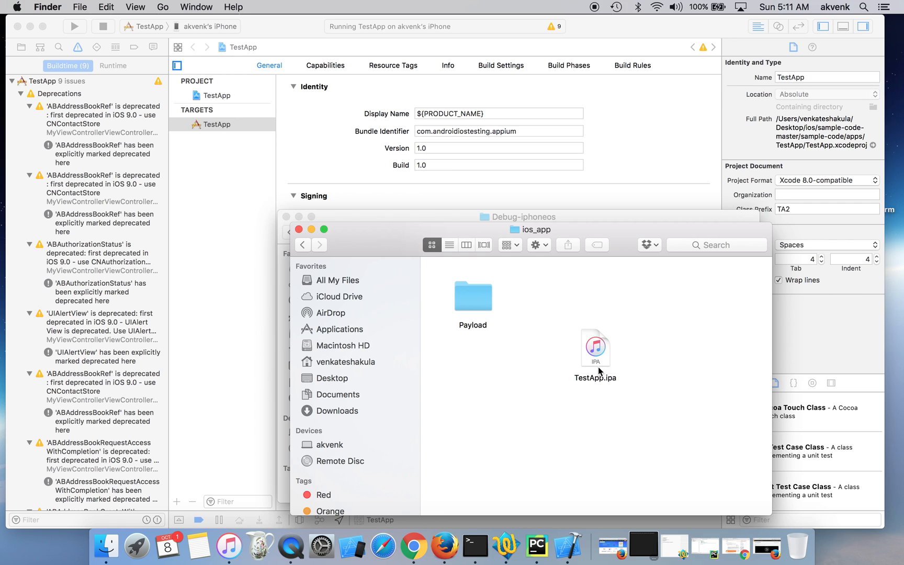
Select TestApp.ipa below the Payload folder, then deselect it
click(595, 348)
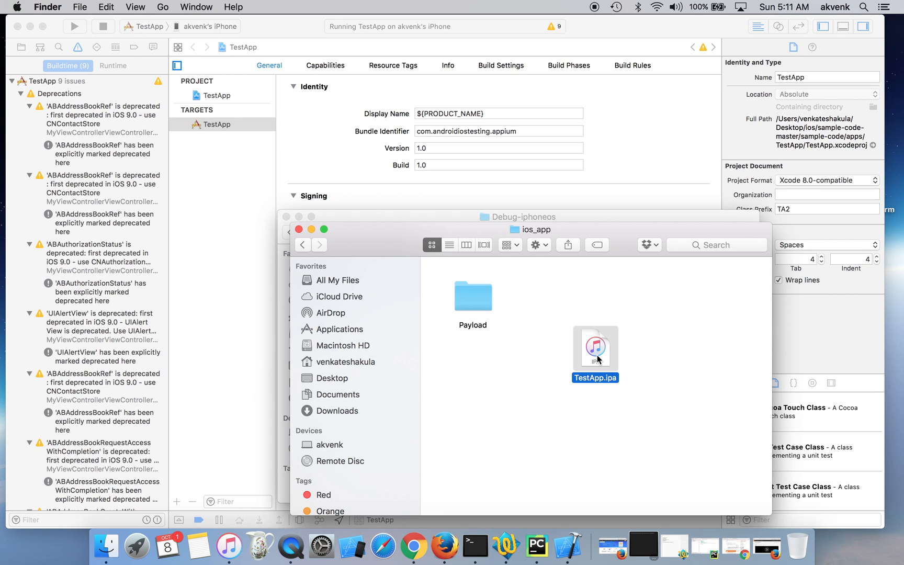
click(695, 348)
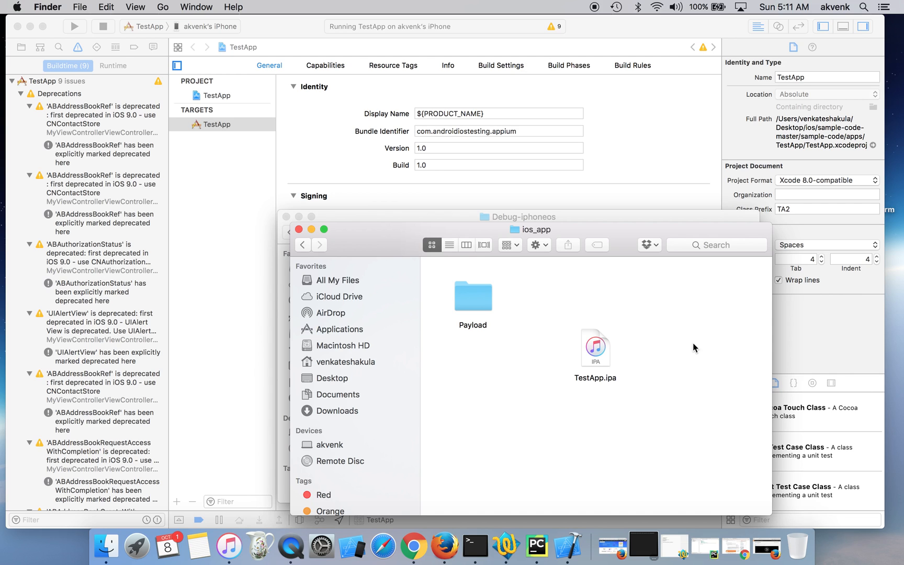
mouse_move(690, 343)
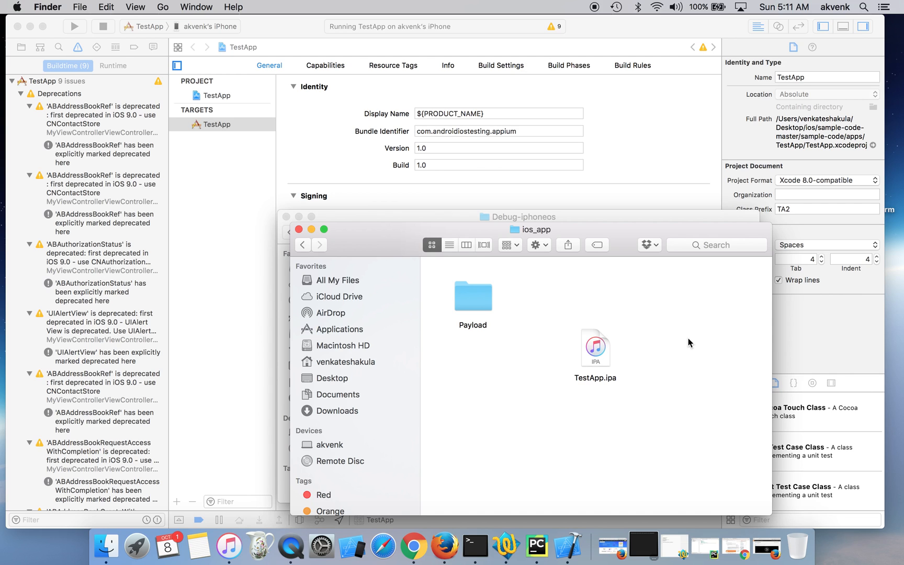